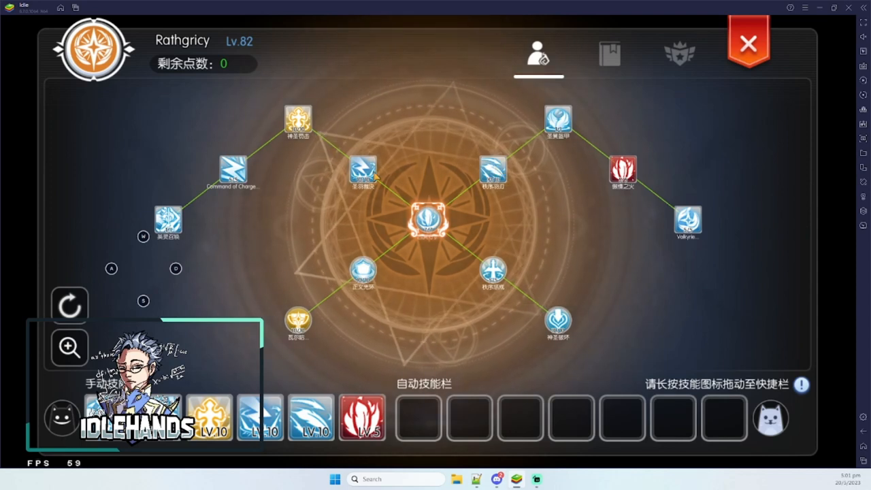
Select the summon angels Active Skill in the Valkyrie skill tree to read its details.
left_click(363, 173)
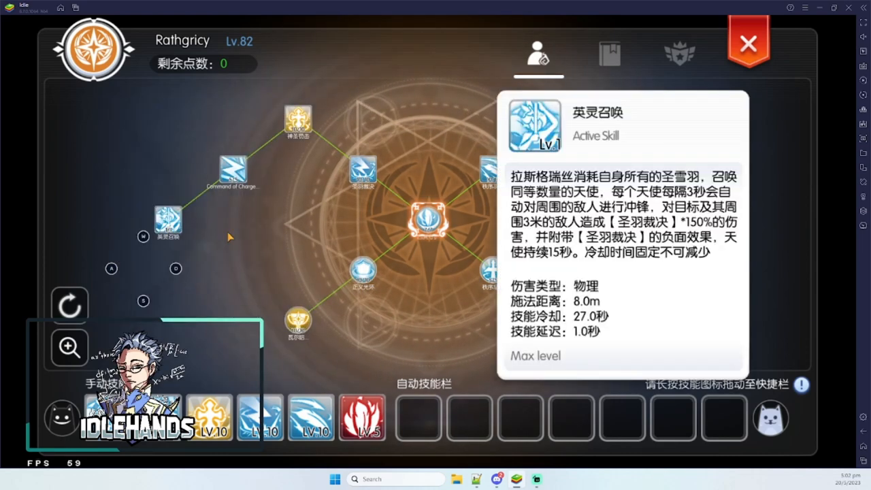
mouse_move(238, 240)
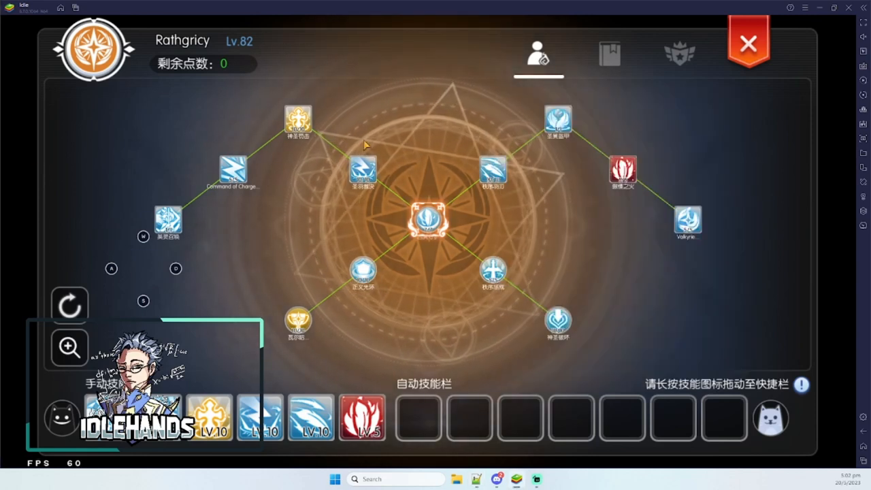
mouse_move(344, 211)
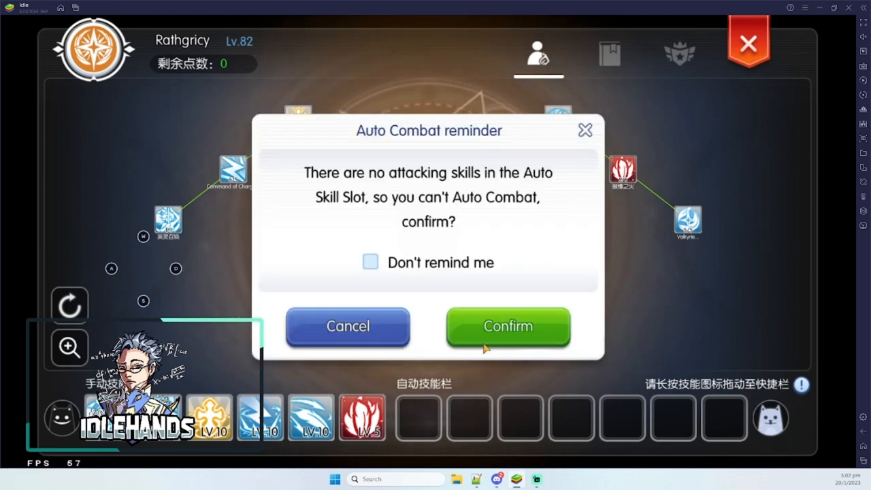
left_click(507, 326)
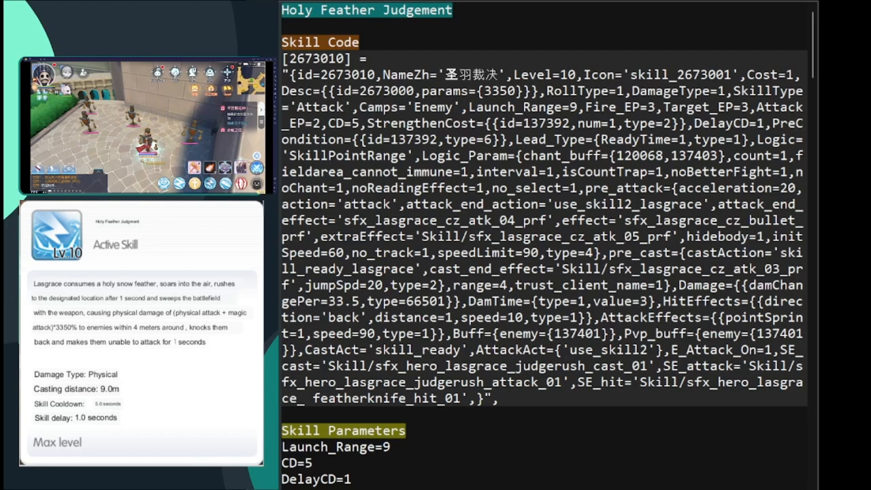
Scroll Holy Feather Judgement's notes down to buff 137401 and the start of the Damage formula.
scroll("down", 3)
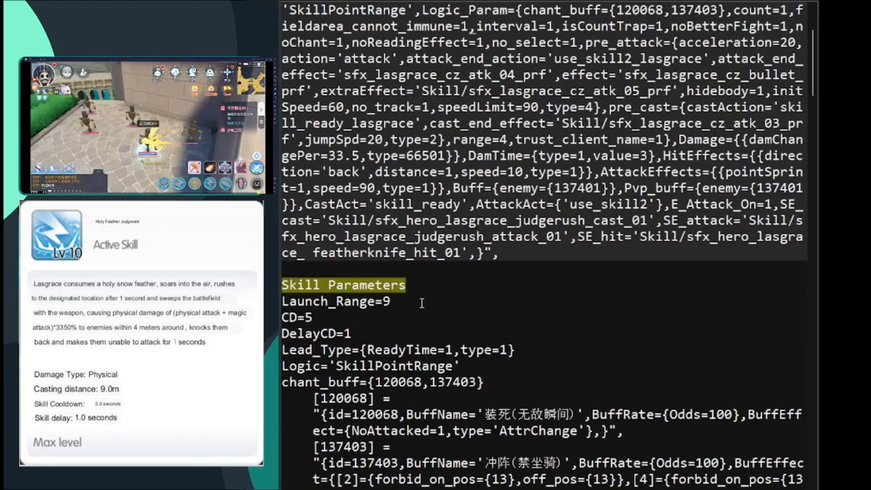
scroll("down", 3)
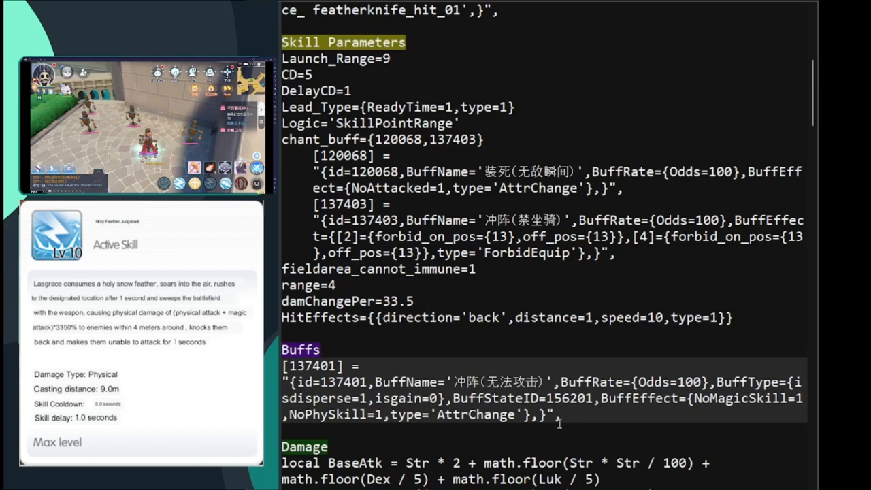
Walk through the Holy Feather Judgement damage formula, highlighting the BaseAtk and AtkFinal lines.
scroll("down", 3)
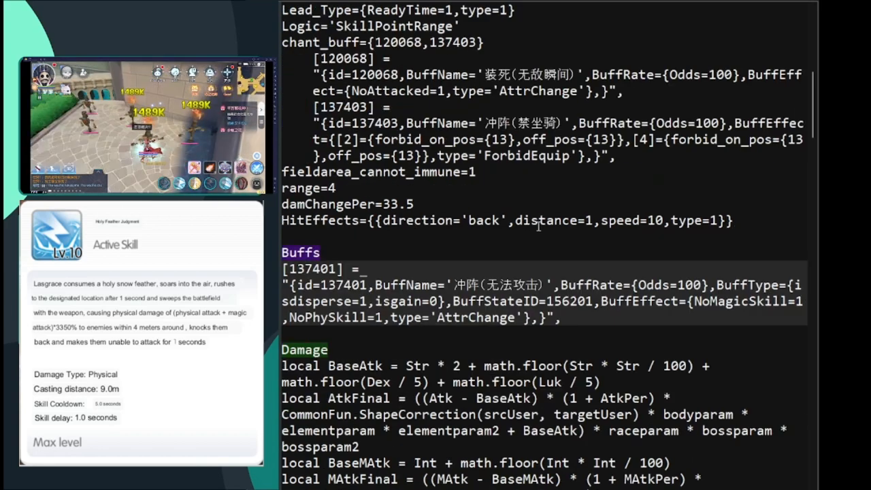
scroll("down", 3)
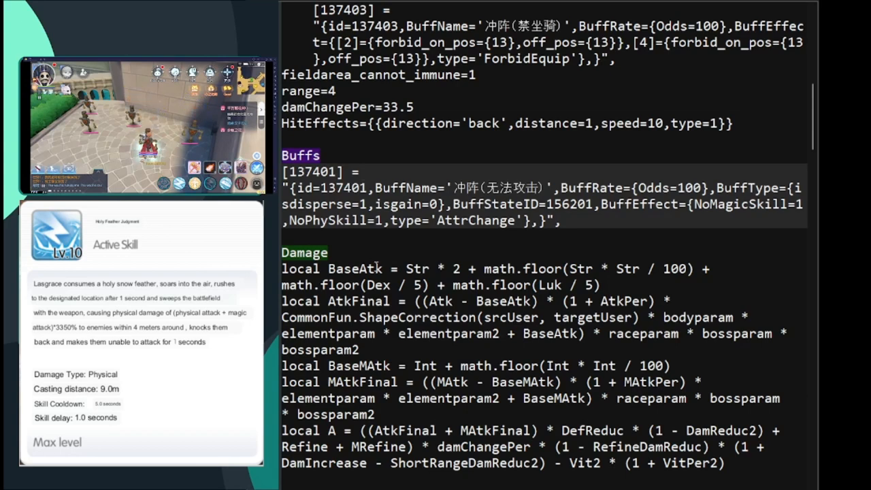
double_click(355, 268)
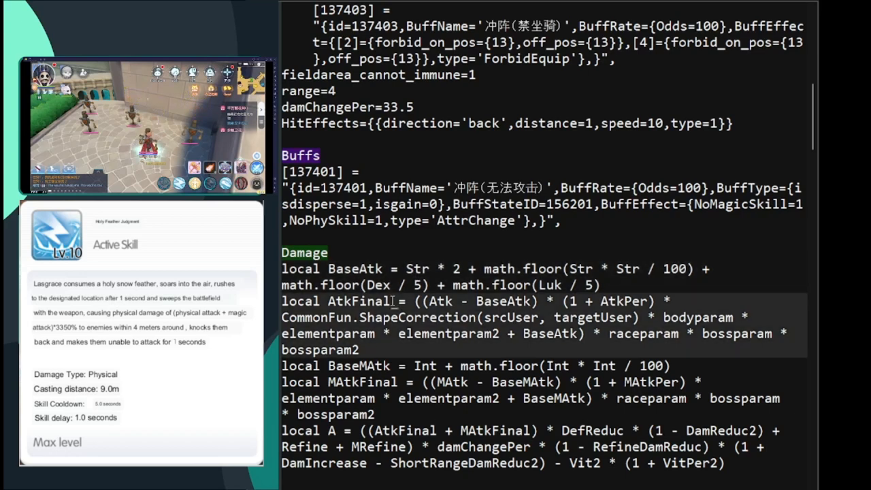
double_click(359, 302)
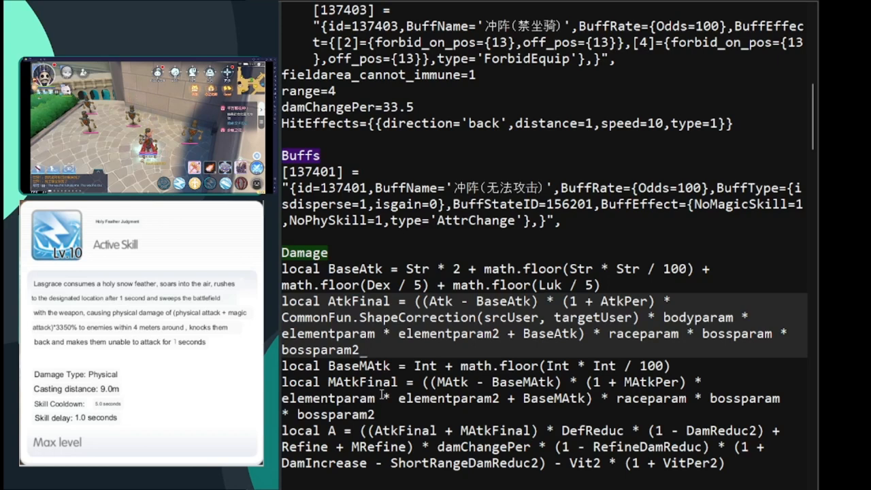
scroll("down", 3)
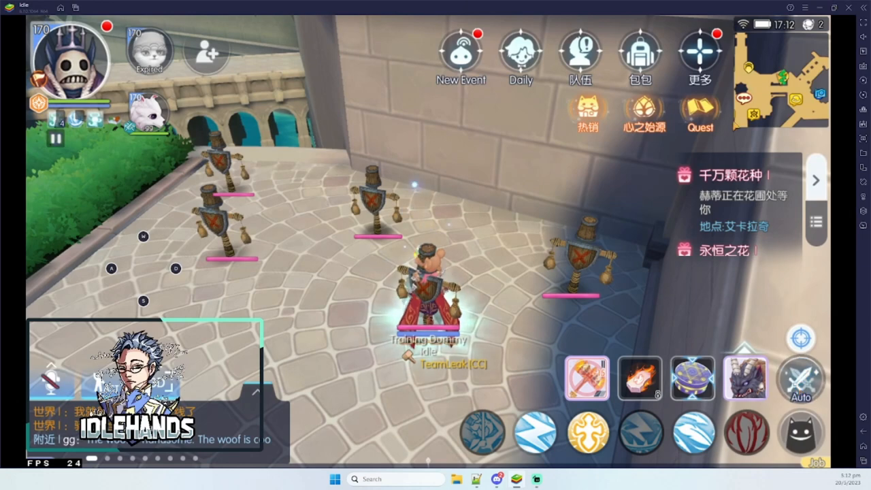
Check the skill tree from the 更多 menu, then bring up the auto-attack target panel.
left_click(700, 55)
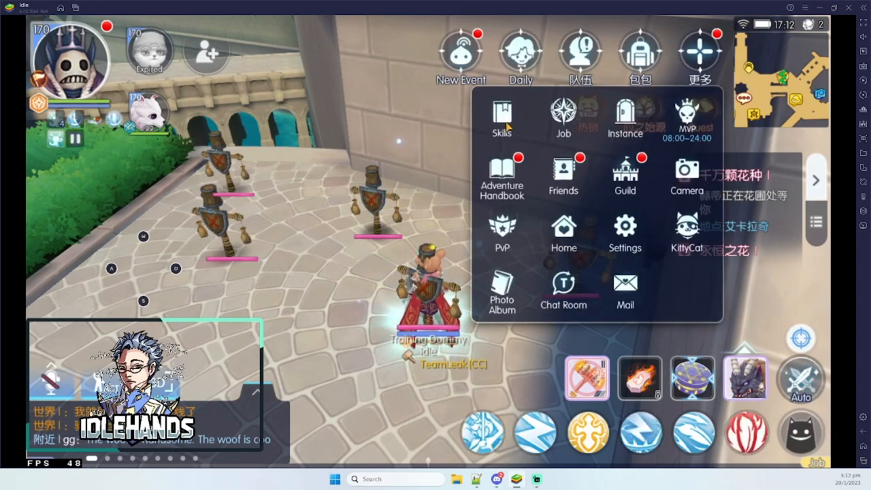
left_click(502, 113)
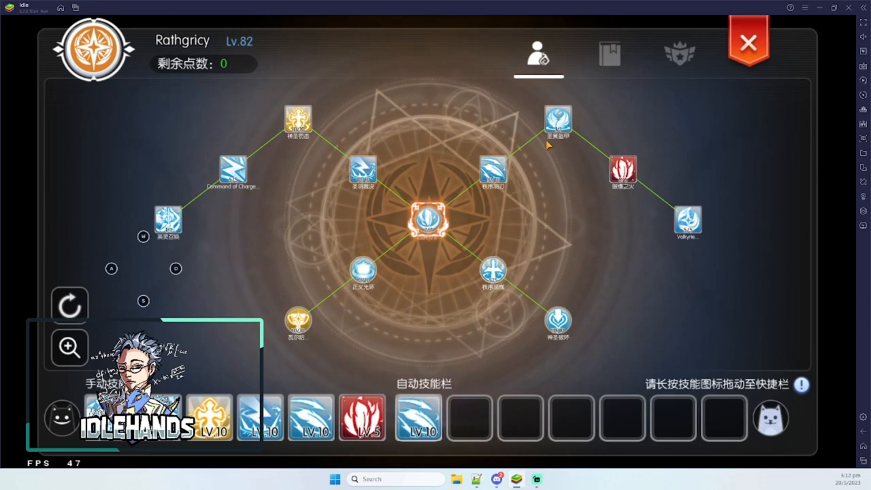
left_click(748, 41)
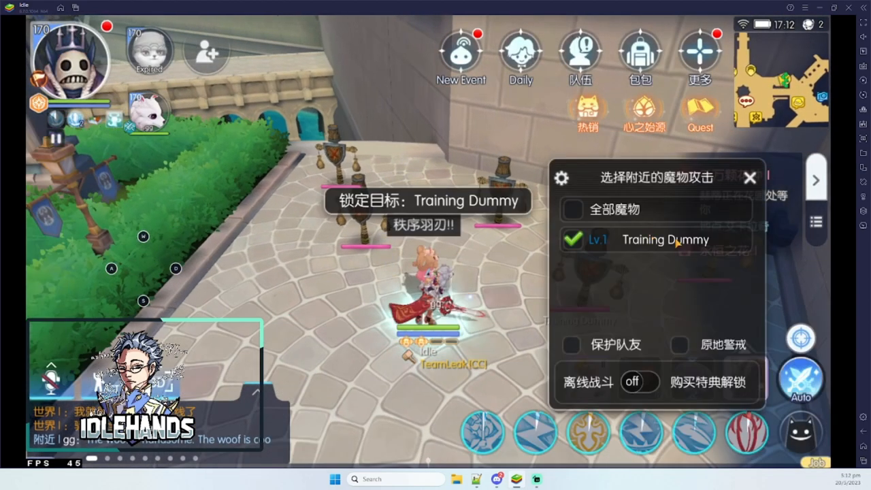
left_click(750, 178)
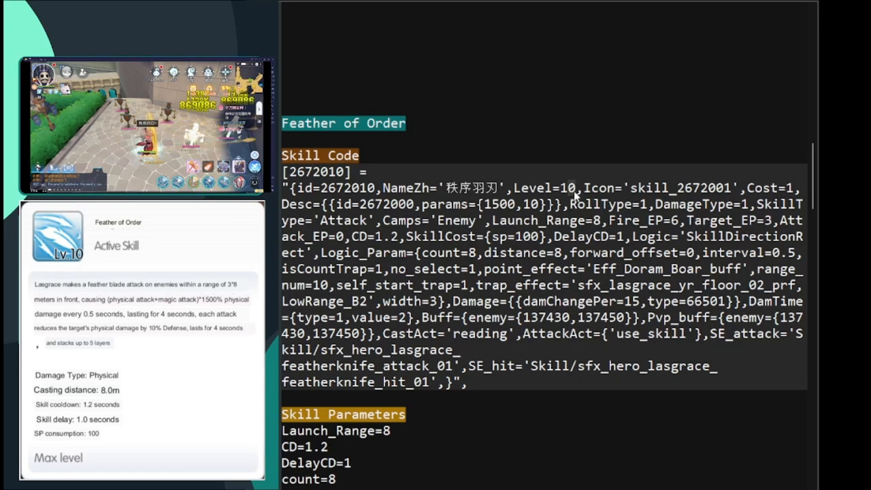
Scroll Feather of Order's Skill Parameters down to width 3, interval 0.5 and damChangePer 15.
scroll("down", 3)
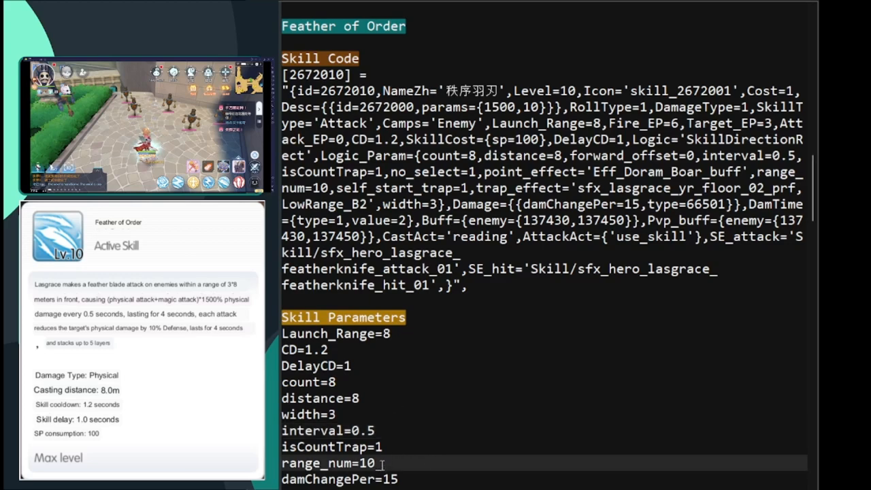
Scroll down to the Buffs section listing entries 137430, 137431 and 137450.
scroll("down", 3)
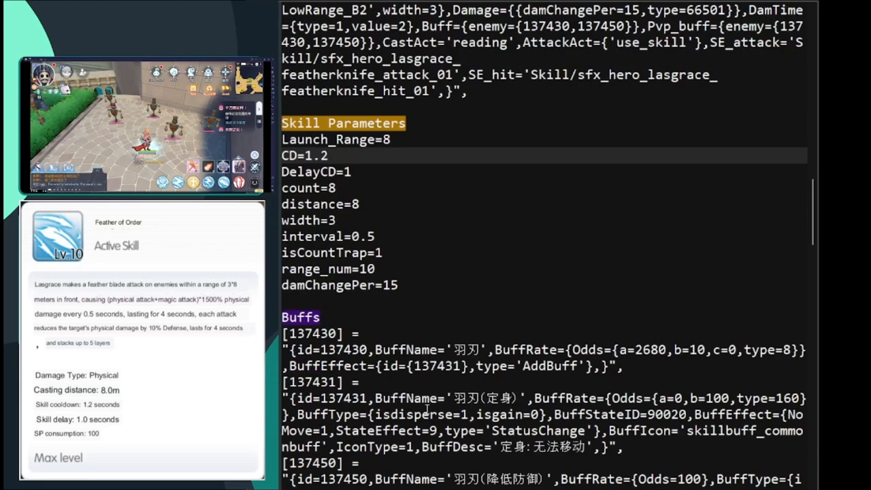
Scroll to the full 137450 physical defense-reduction buff and the Damage heading.
scroll("down", 3)
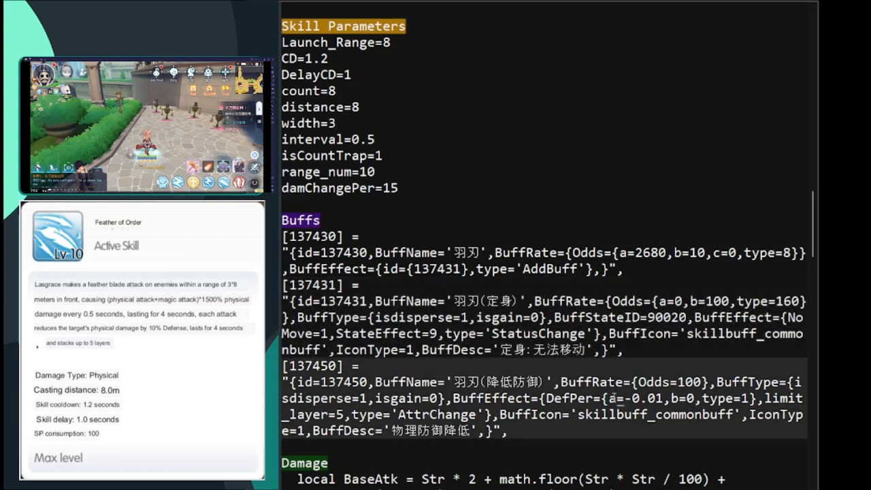
Scroll through the Damage formula to the Aurora rune and Order of Punishment branches.
scroll("down", 3)
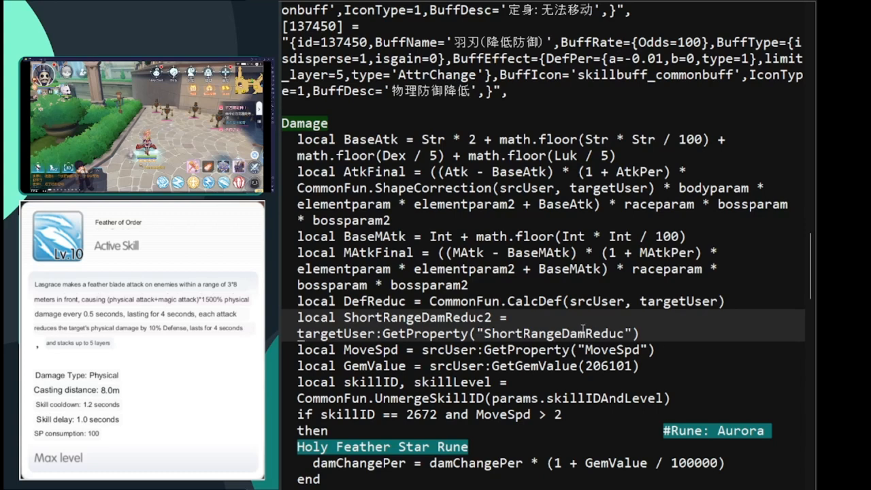
scroll("down", 3)
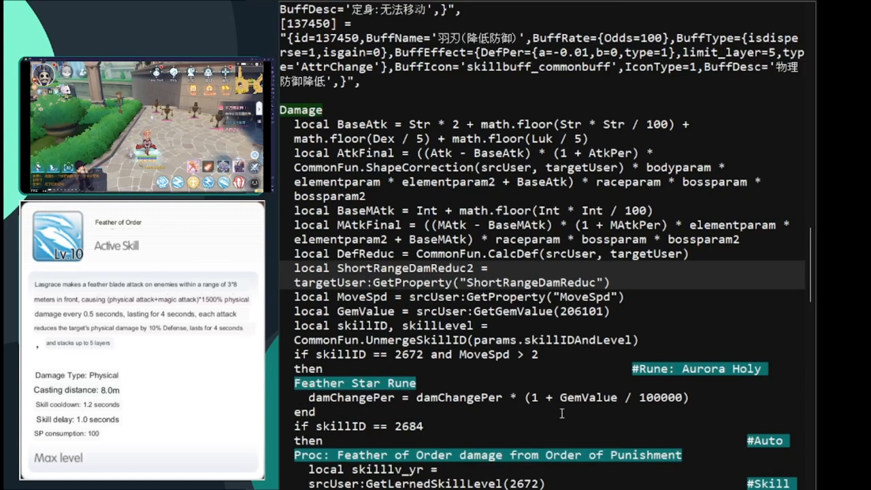
scroll("down", 3)
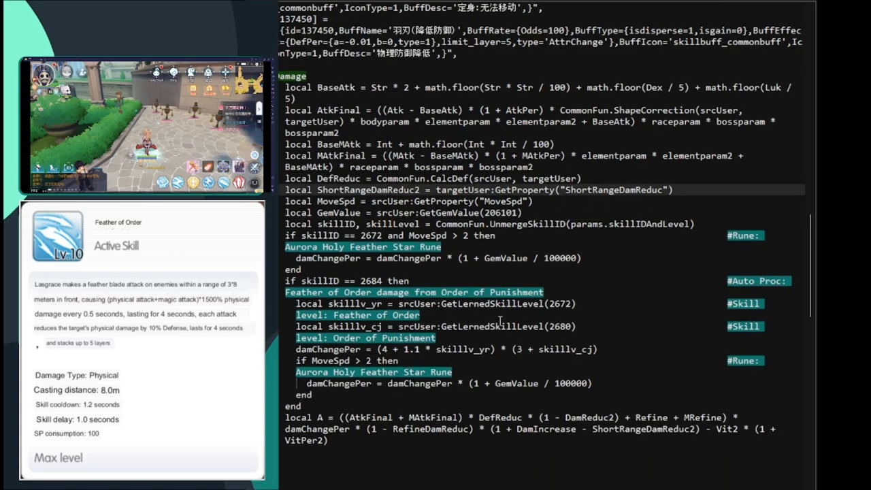
Scroll the skill data document further down.
scroll("down", 3)
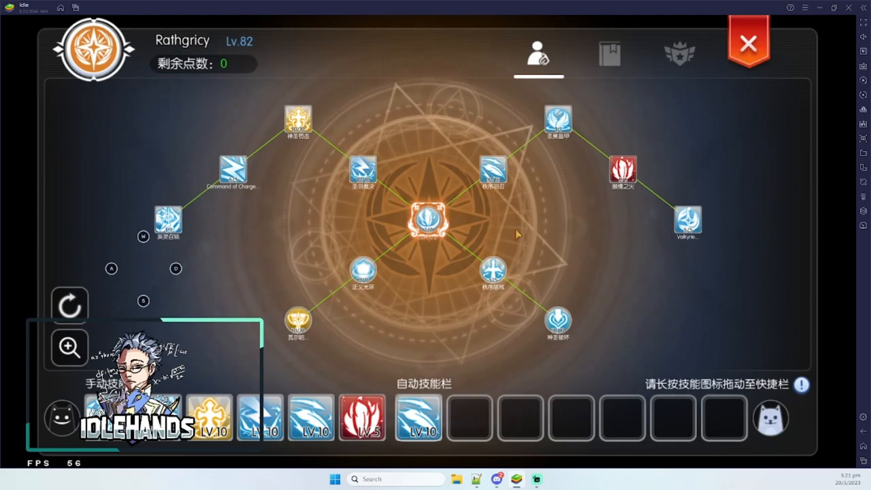
left_click(748, 40)
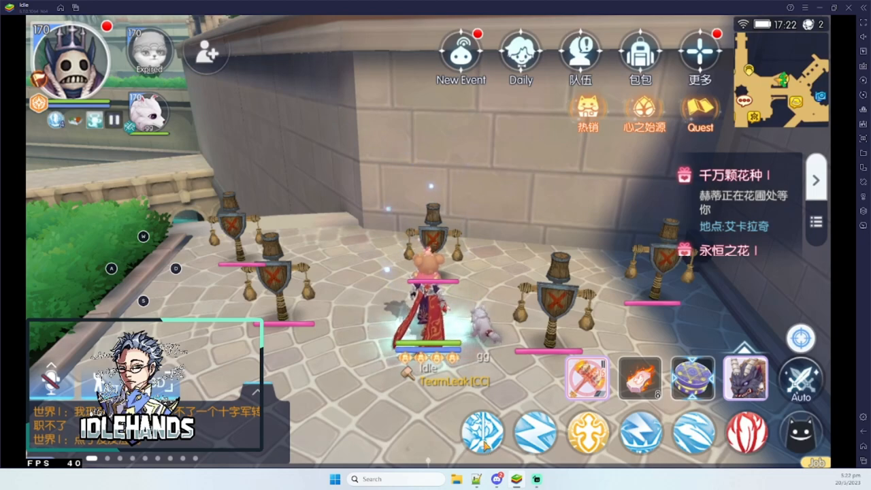
left_click(482, 432)
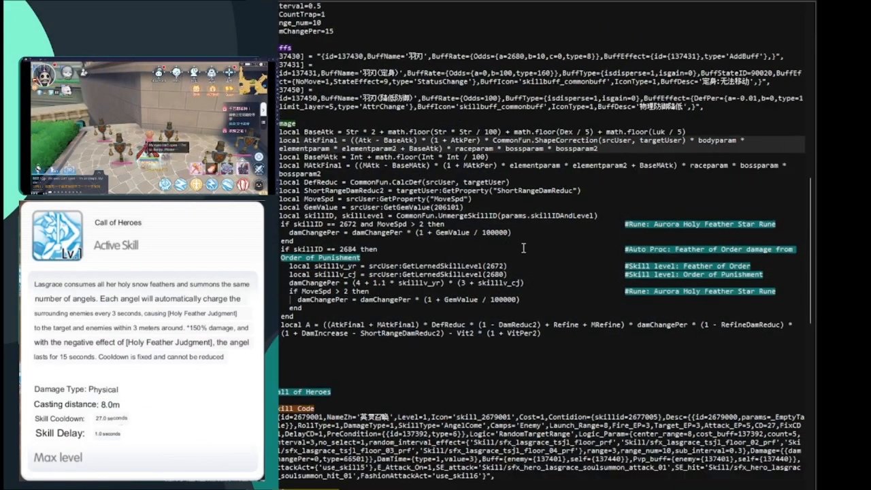
Scroll past the damage formula to Call of Heroes' parameters: Launch_Range 8, CD 27.
scroll("down", 3)
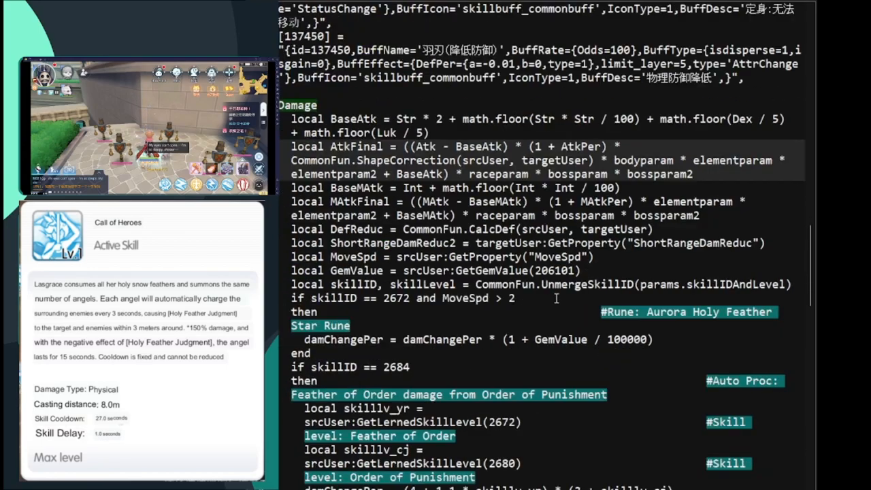
scroll("down", 3)
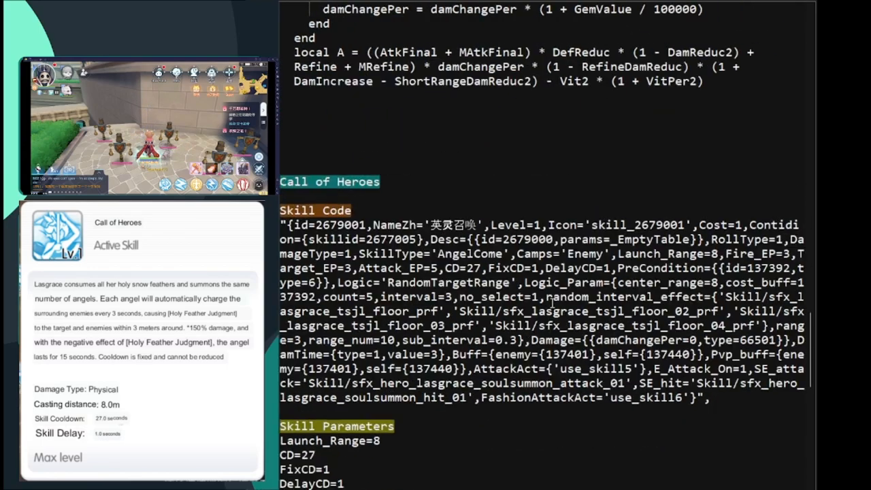
Scroll the Call of Heroes notes to show parameters through range_num 10.
scroll("down", 3)
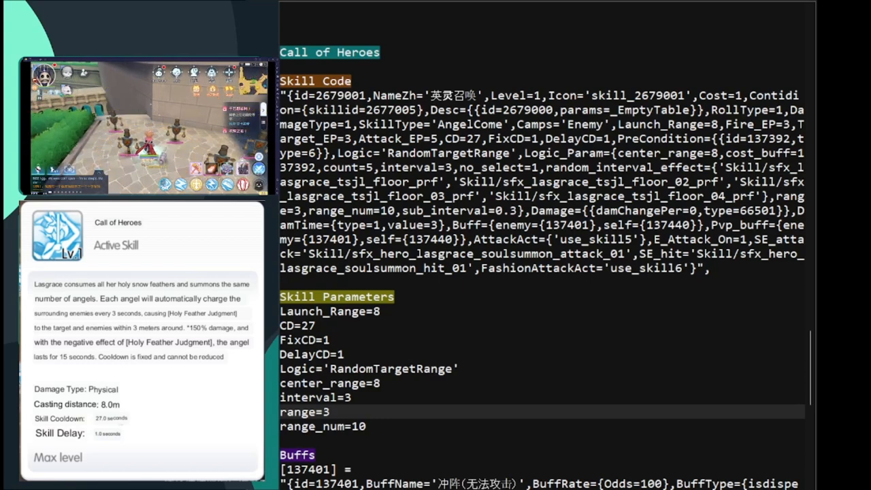
Highlight the range_num=10 line in the Call of Heroes skill parameters.
left_click(365, 426)
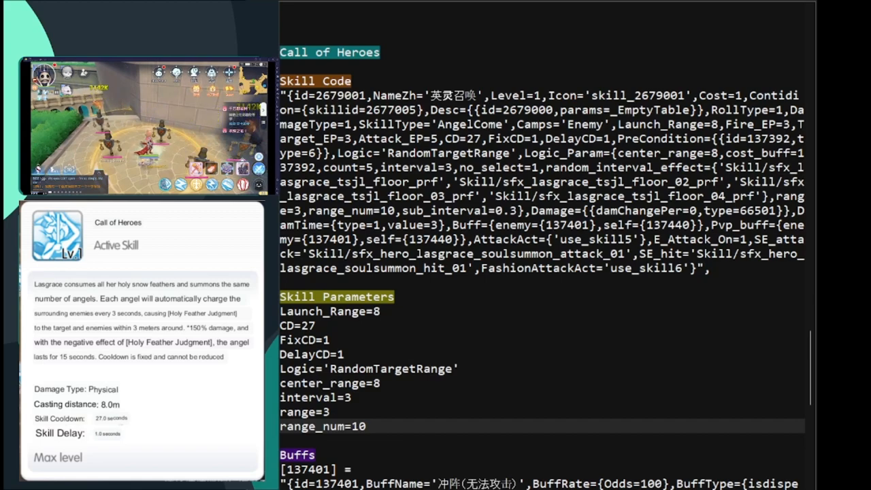
Scroll past buffs 137401 and 137440 to the Holy Feather Judgement damage formula.
scroll("down", 3)
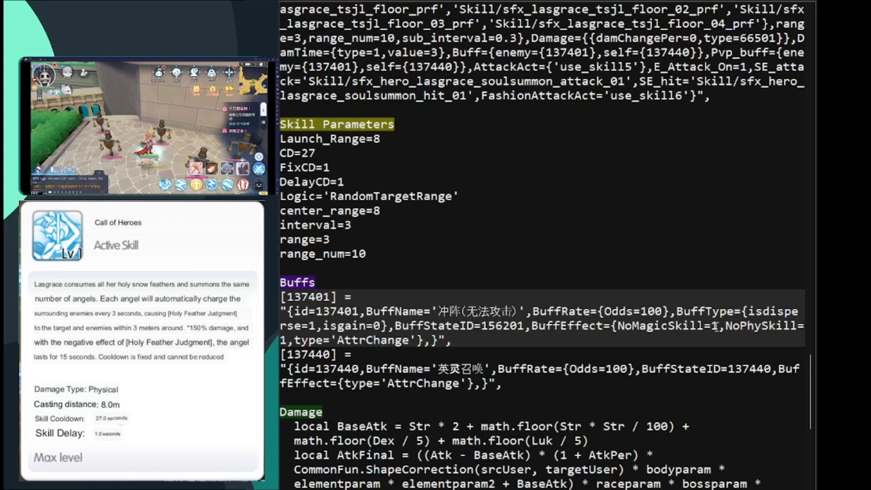
mouse_move(732, 335)
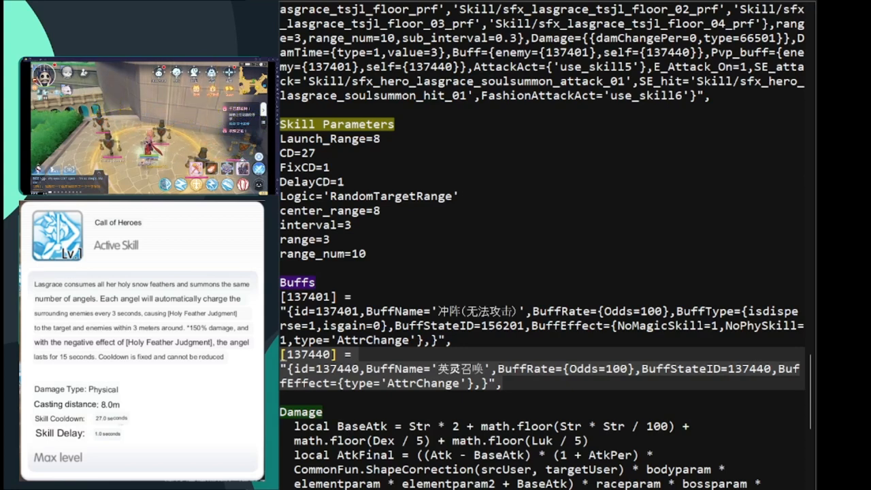
scroll("down", 3)
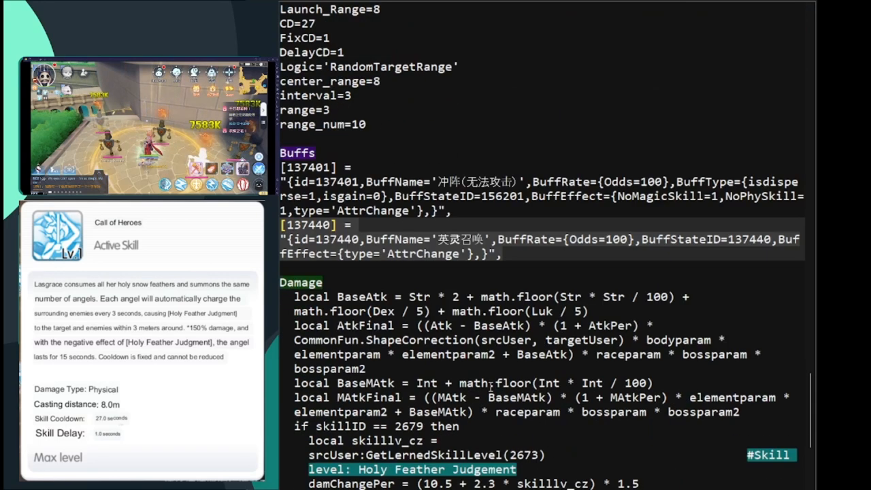